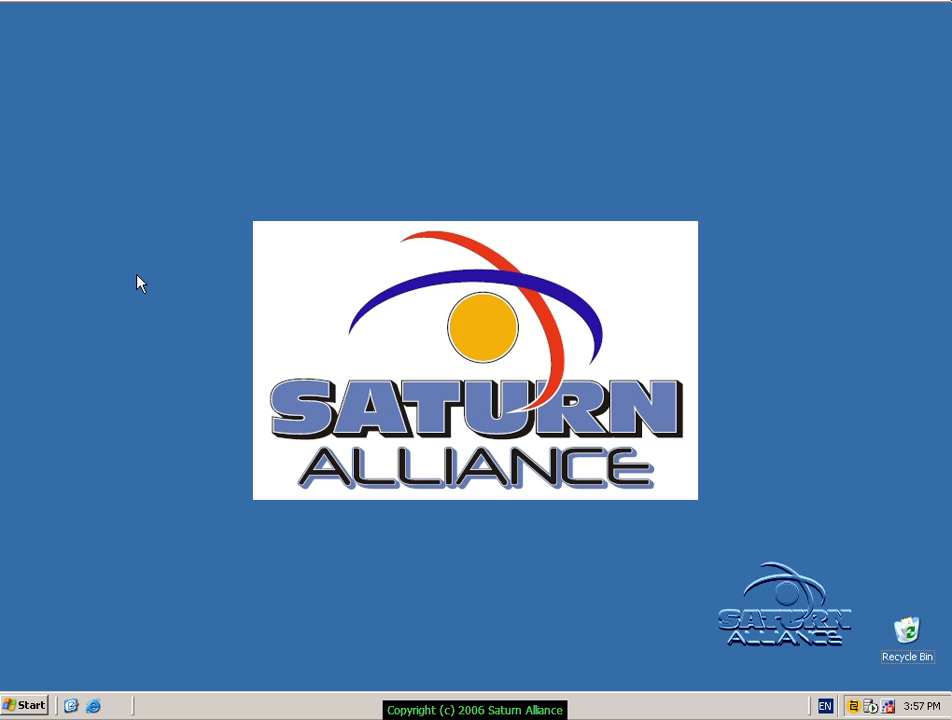
mouse_move(78, 592)
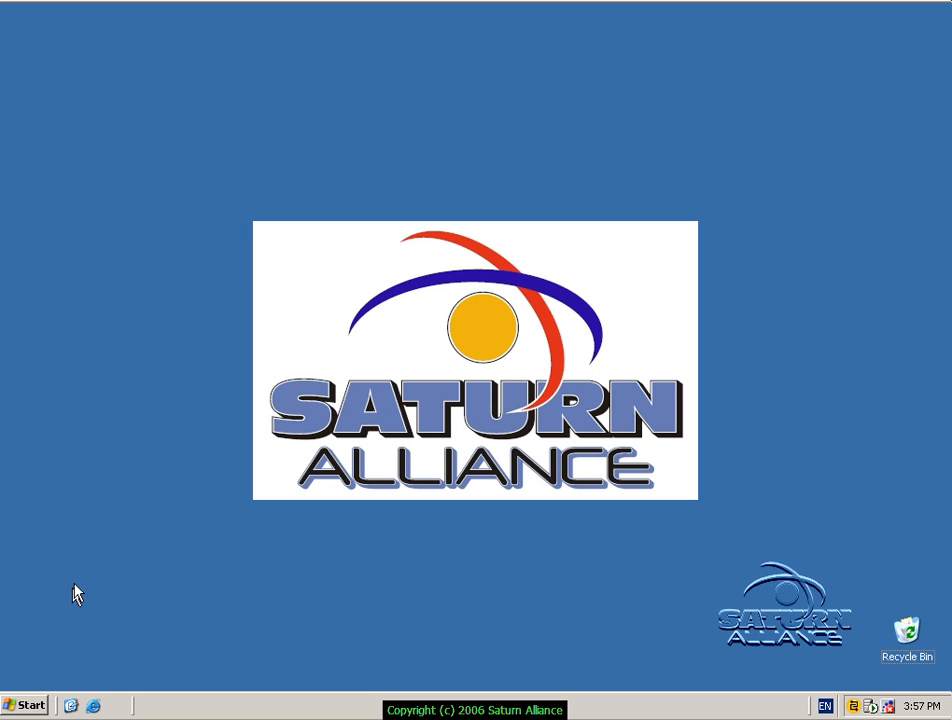
mouse_move(35, 708)
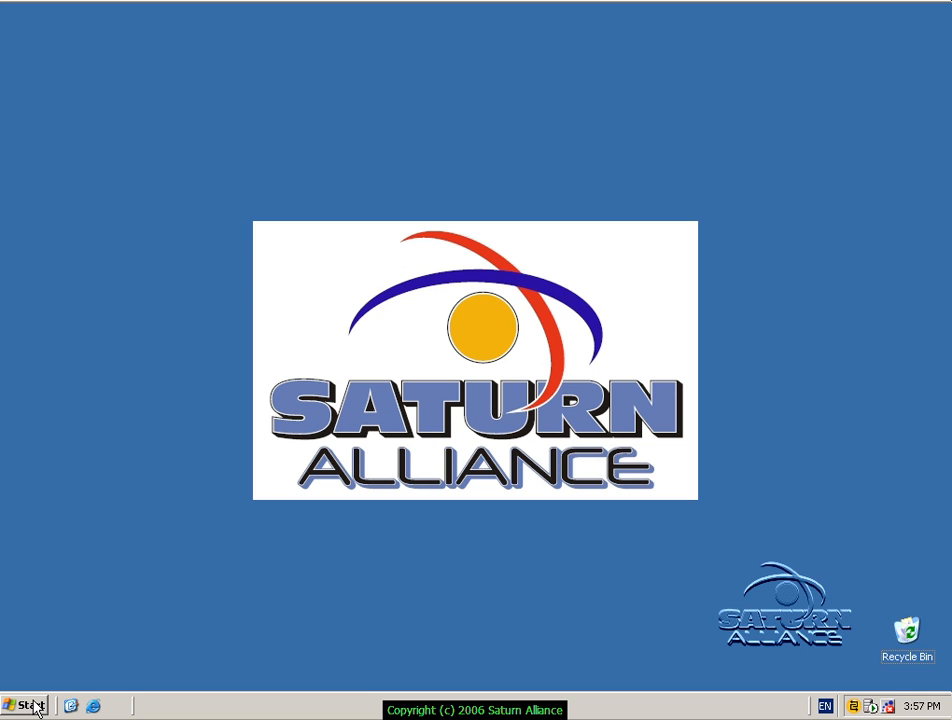
mouse_move(30, 705)
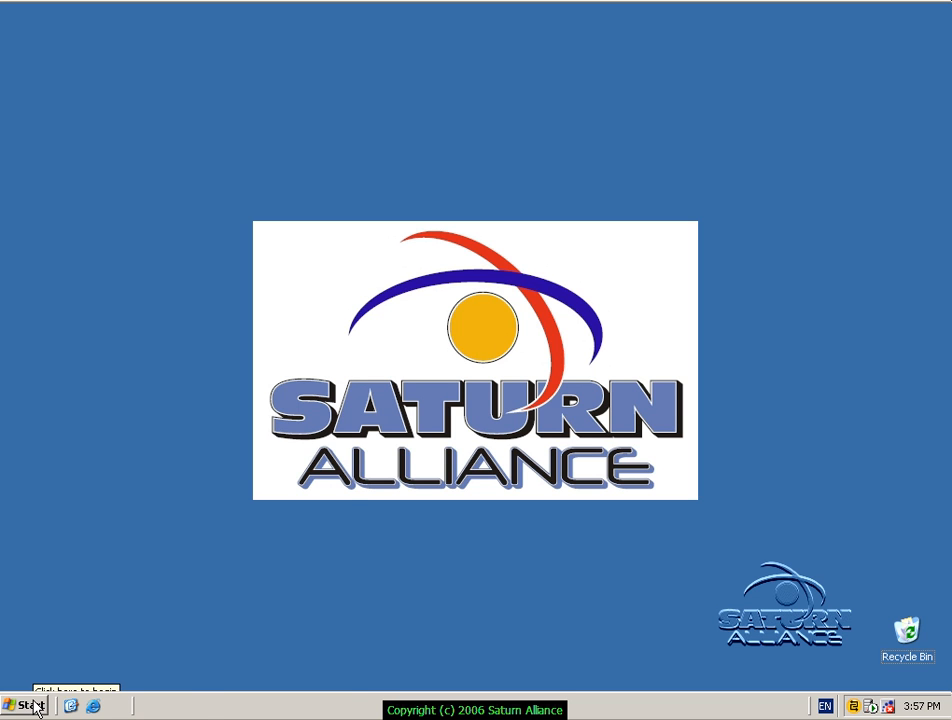
Run ipconfig in a Command Prompt to show both adapters' IP addresses.
left_click(25, 707)
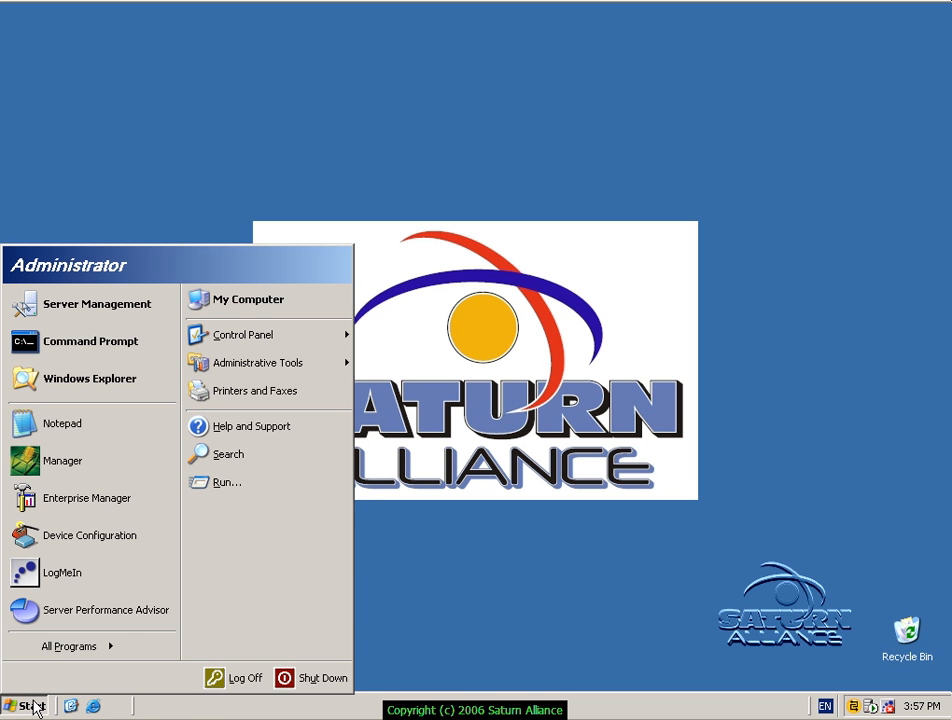
left_click(226, 482)
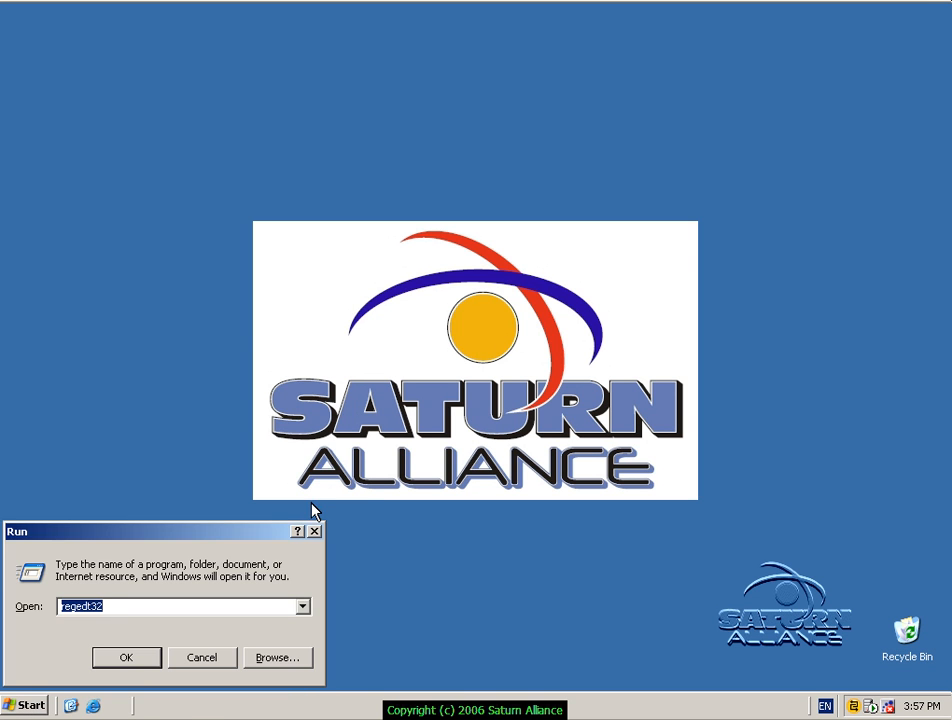
left_click(126, 657)
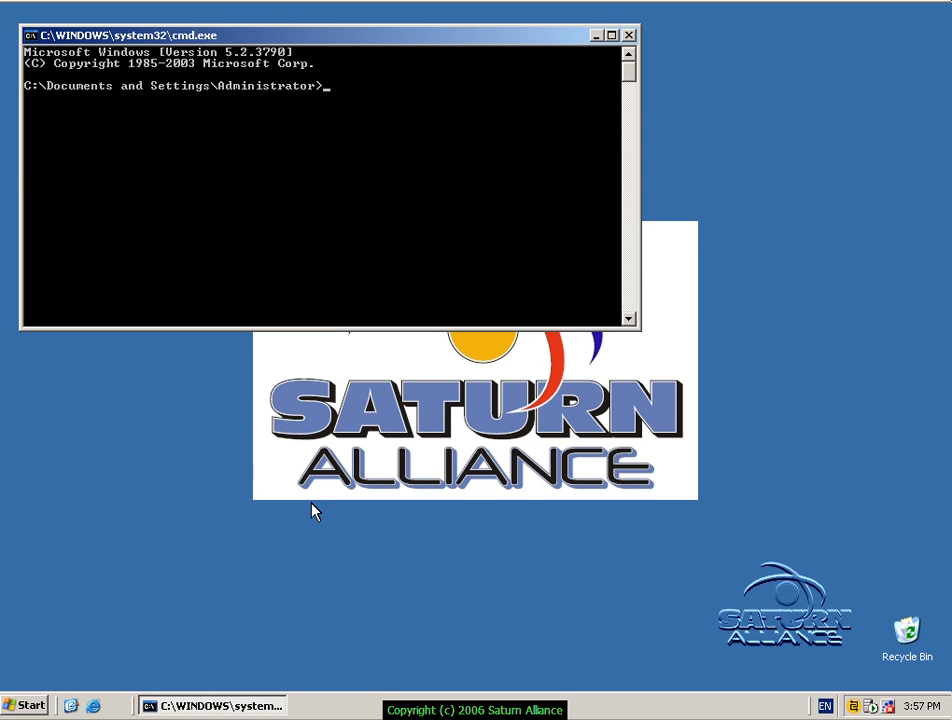
type("ipconfi")
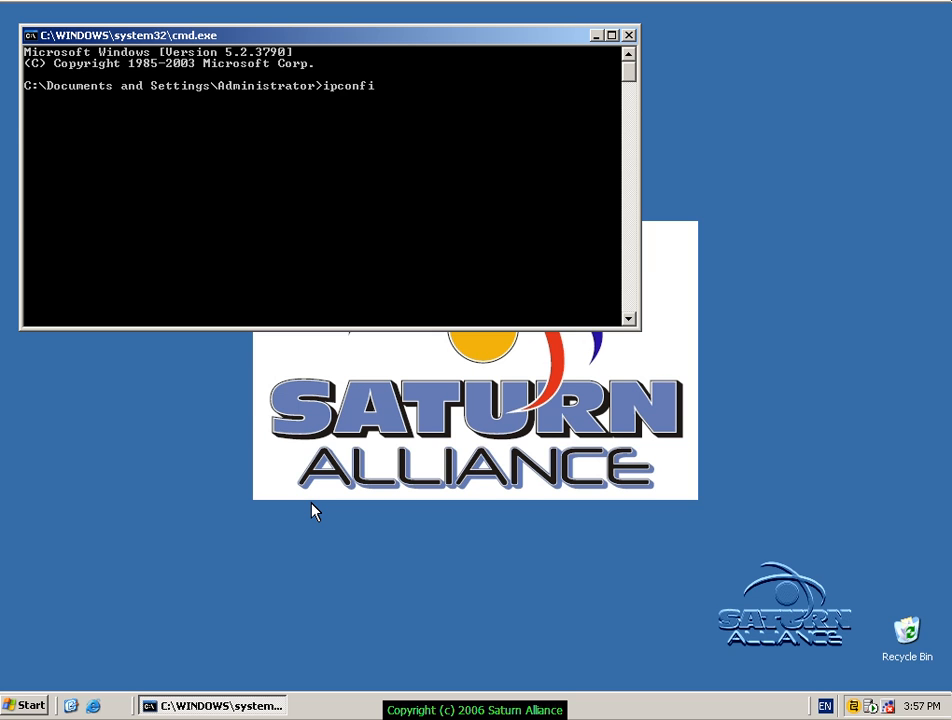
key("Return")
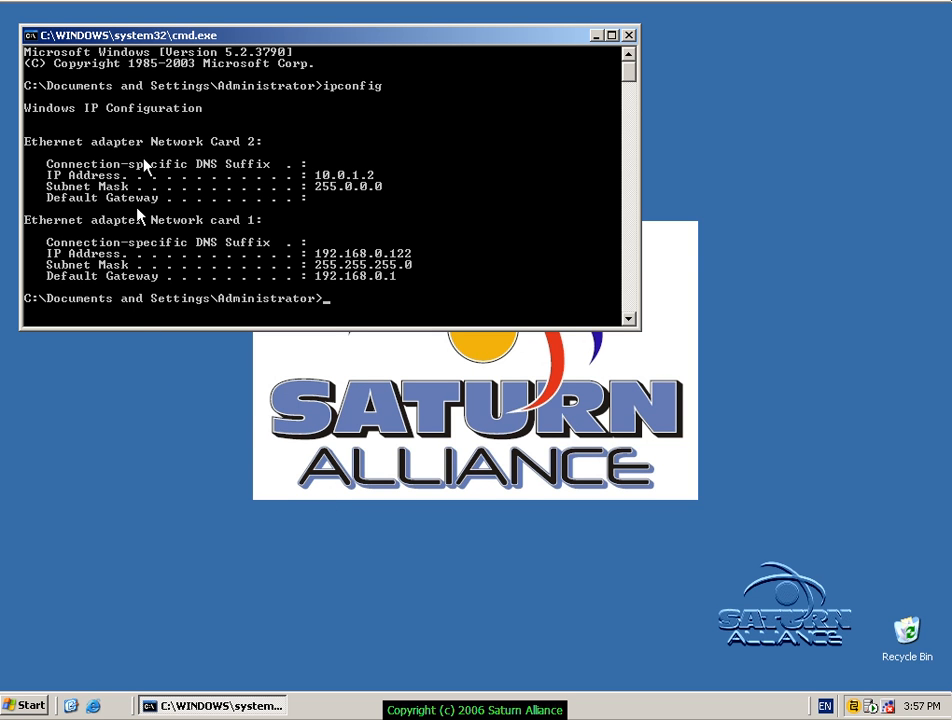
mouse_move(350, 270)
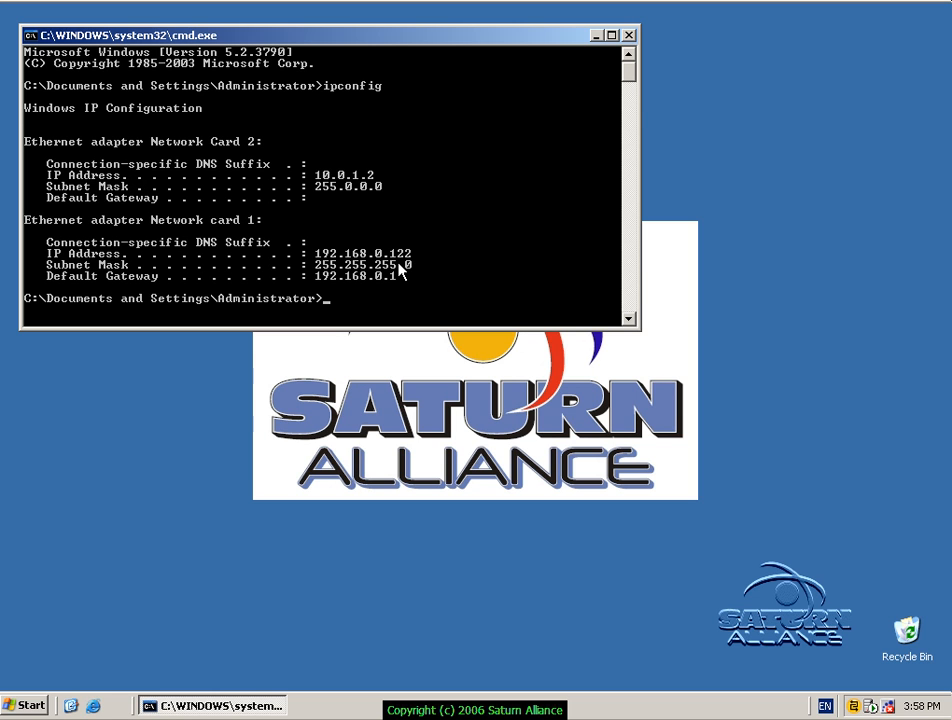
mouse_move(401, 216)
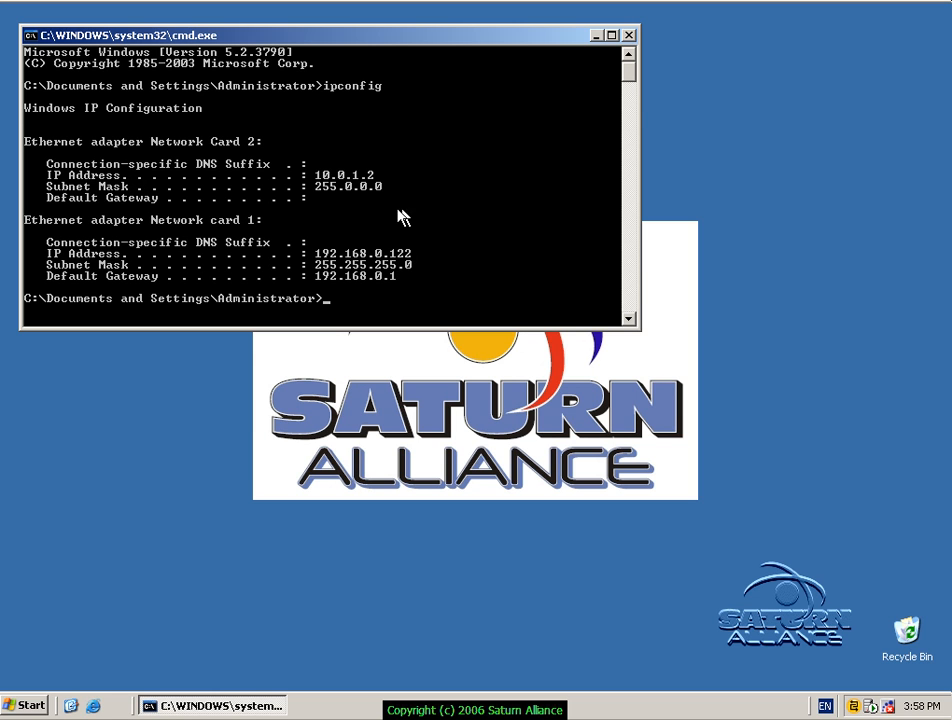
mouse_move(372, 186)
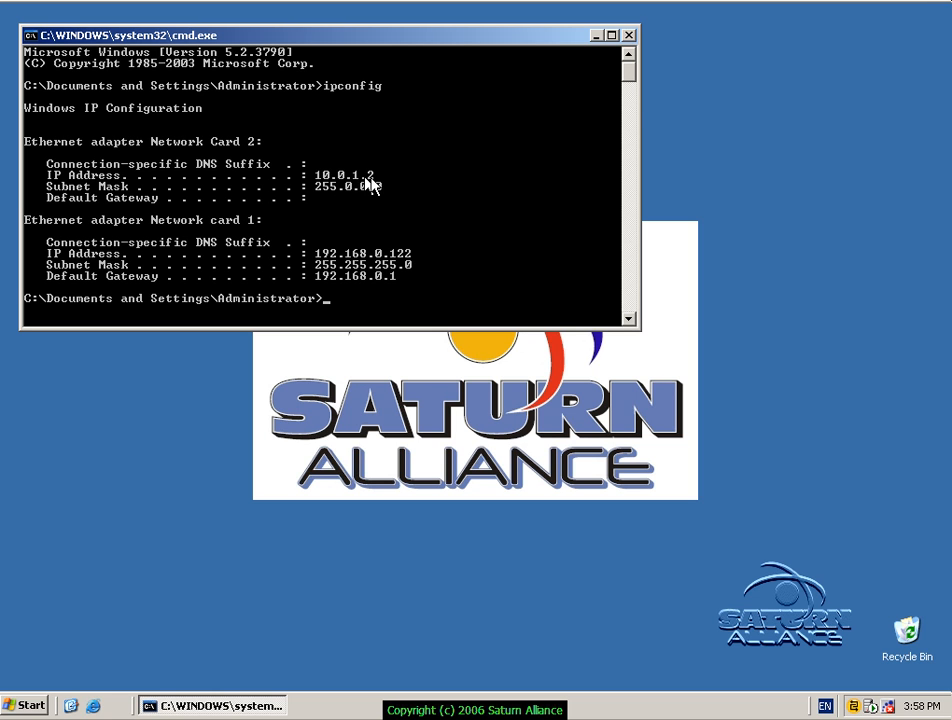
mouse_move(357, 267)
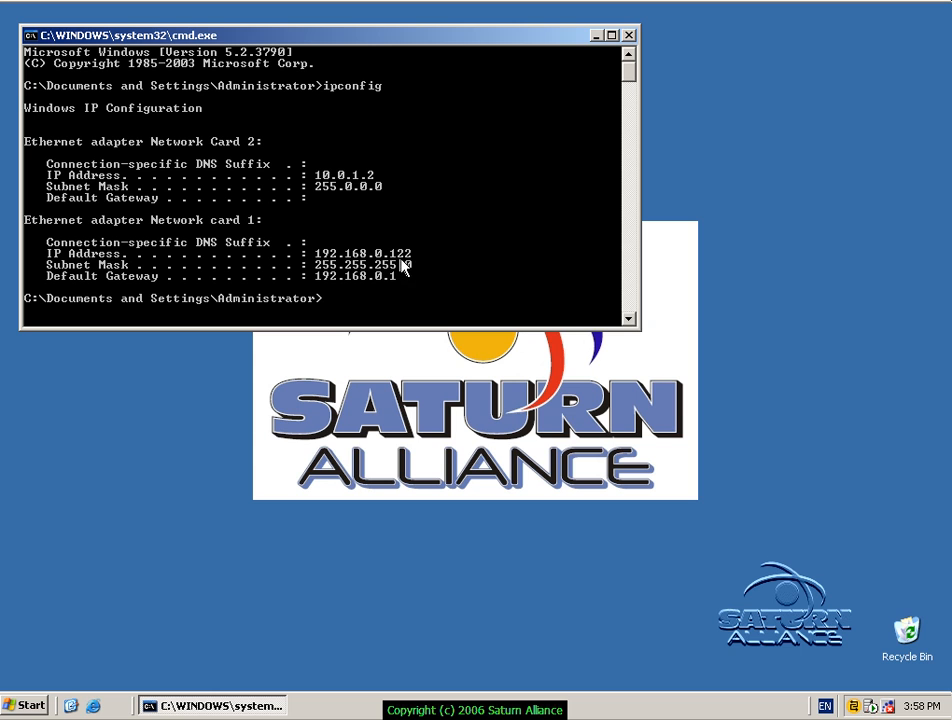
mouse_move(345, 252)
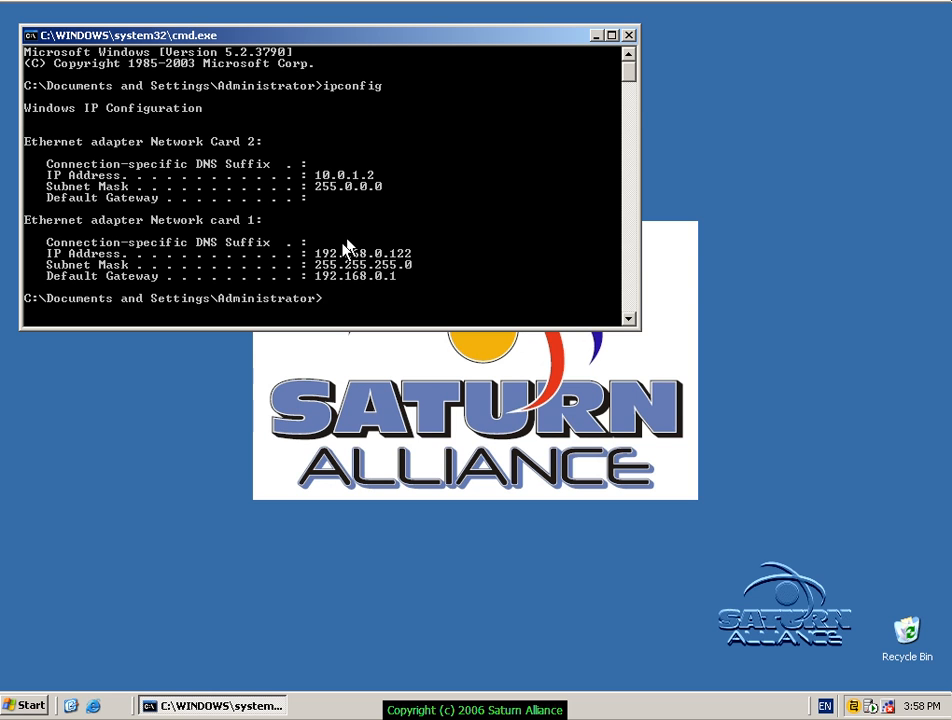
mouse_move(408, 308)
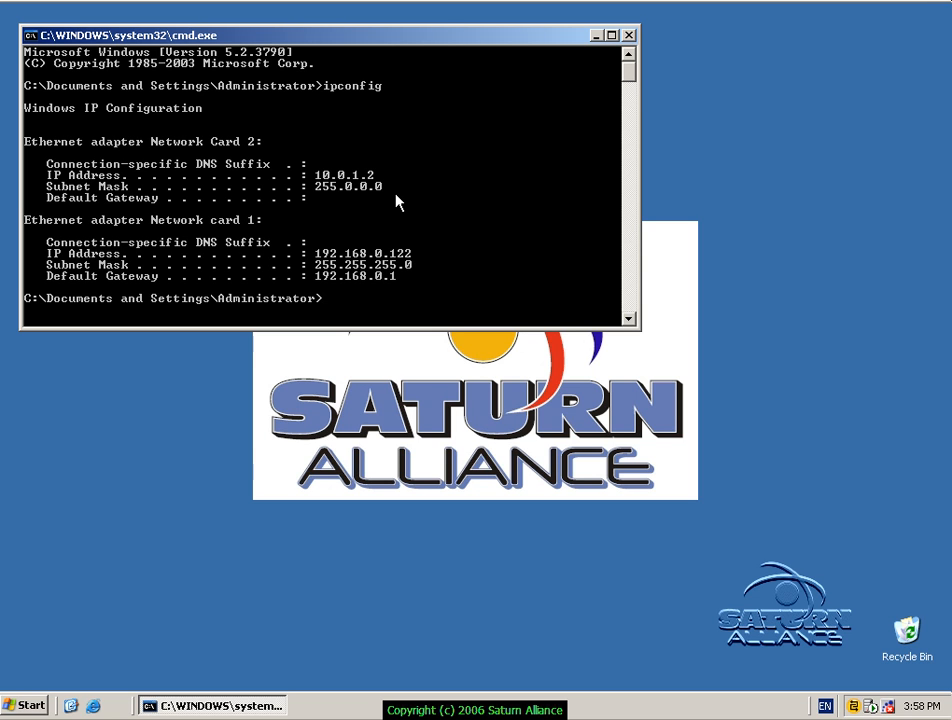
mouse_move(505, 164)
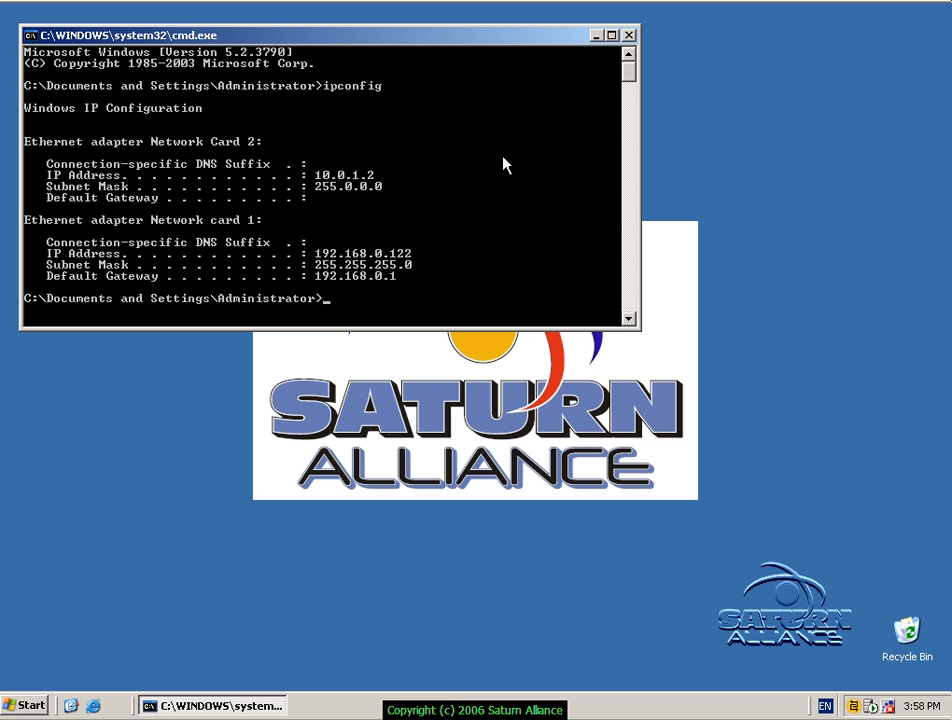
mouse_move(460, 53)
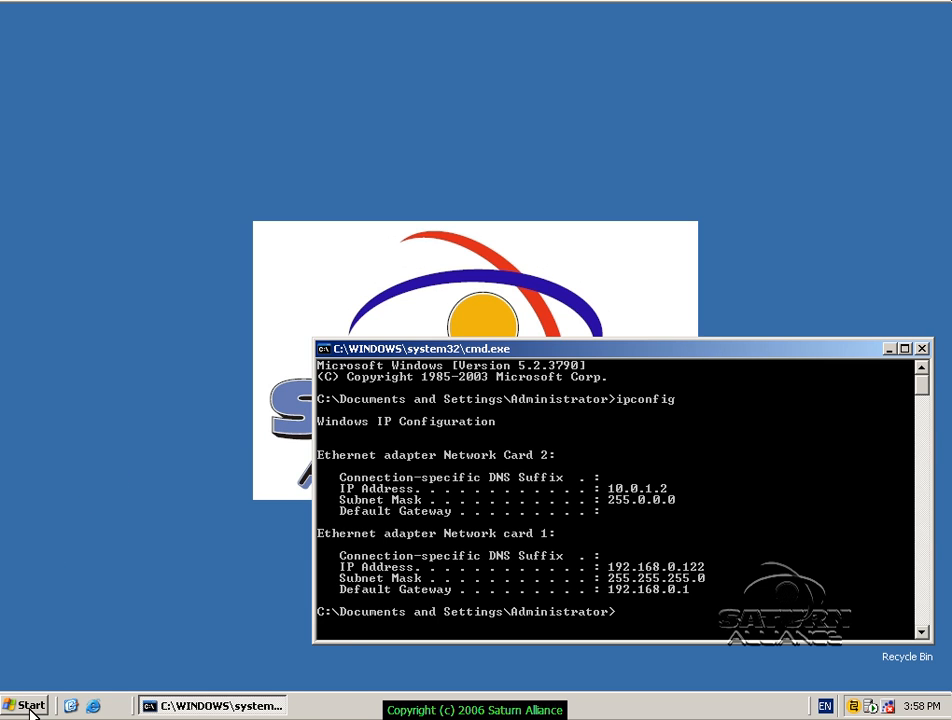
Open Network Connections from the Control Panel in the Start menu.
left_click(25, 705)
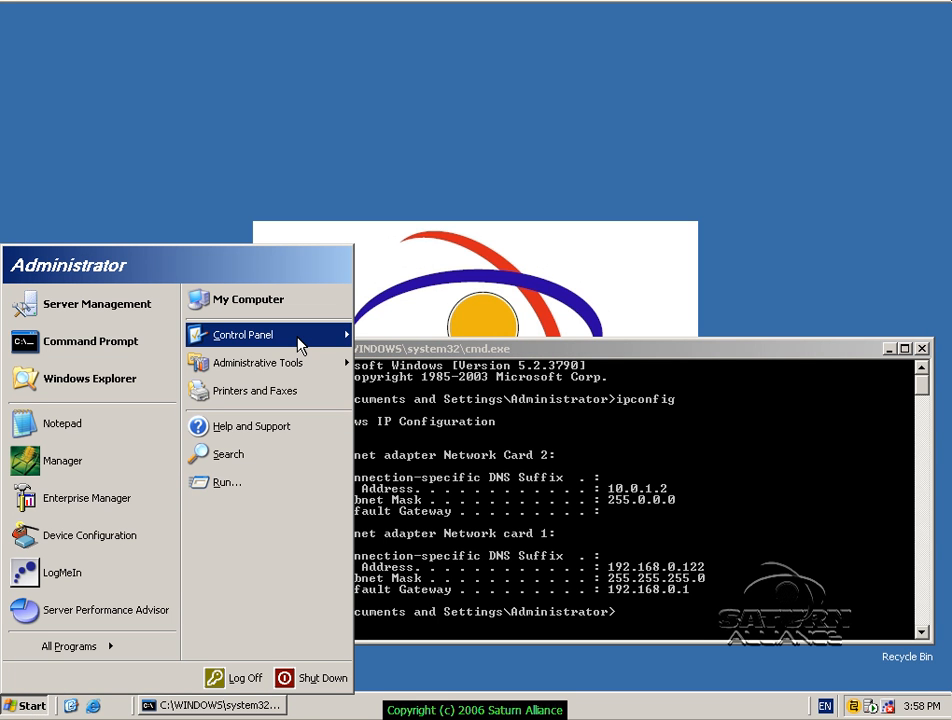
left_click(243, 334)
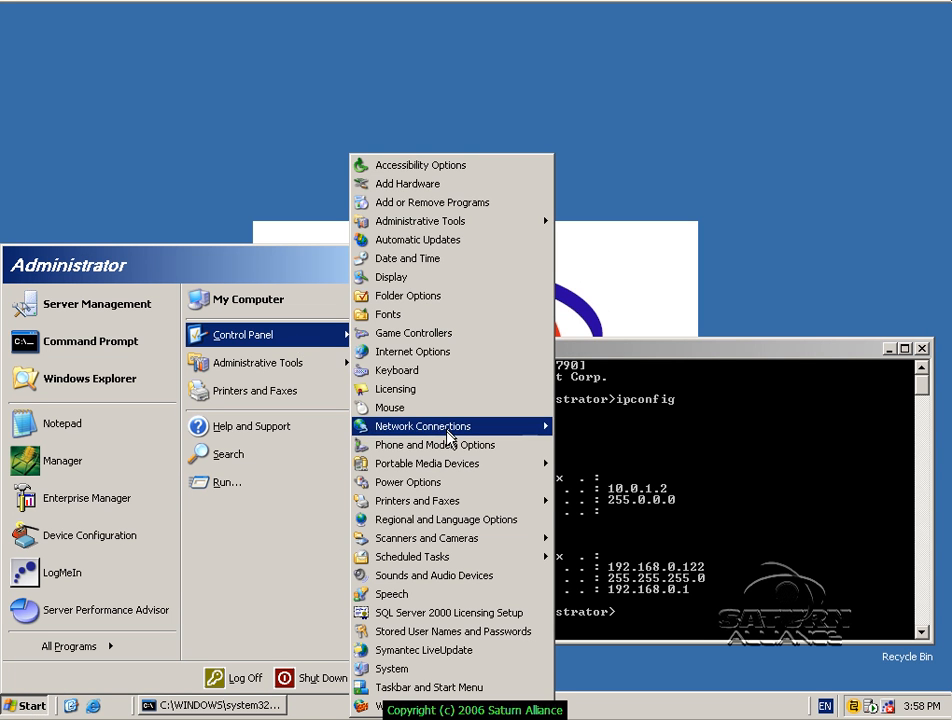
left_click(425, 425)
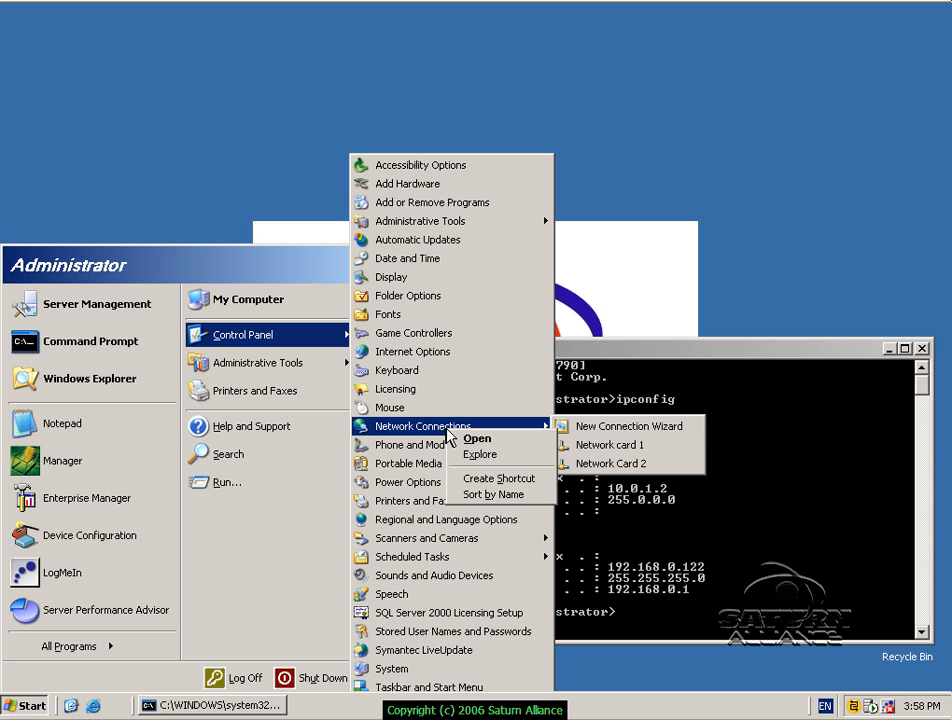
left_click(476, 438)
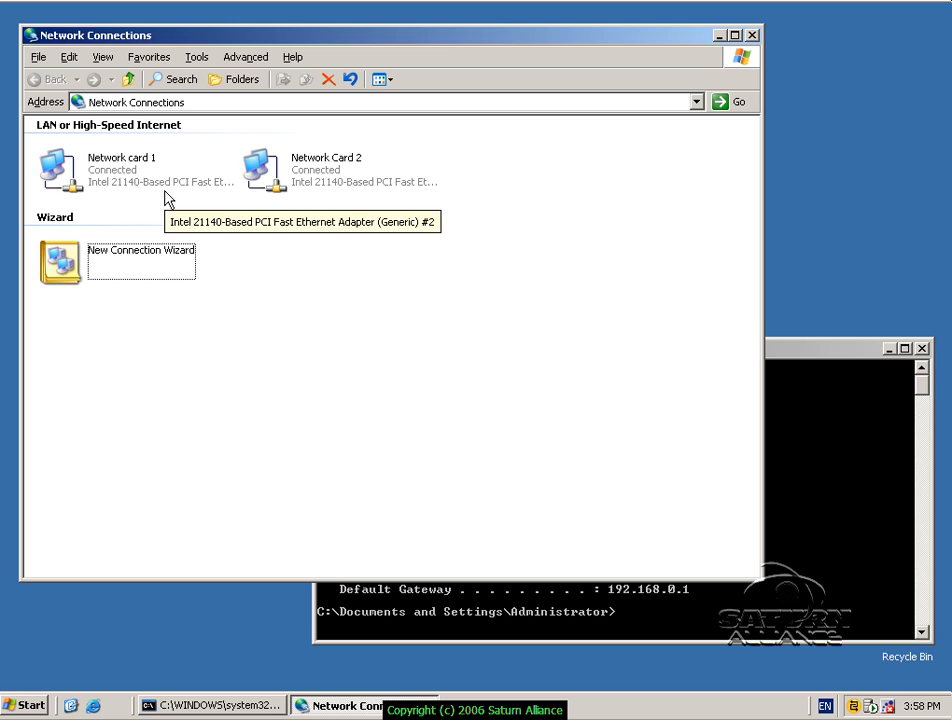
mouse_move(130, 192)
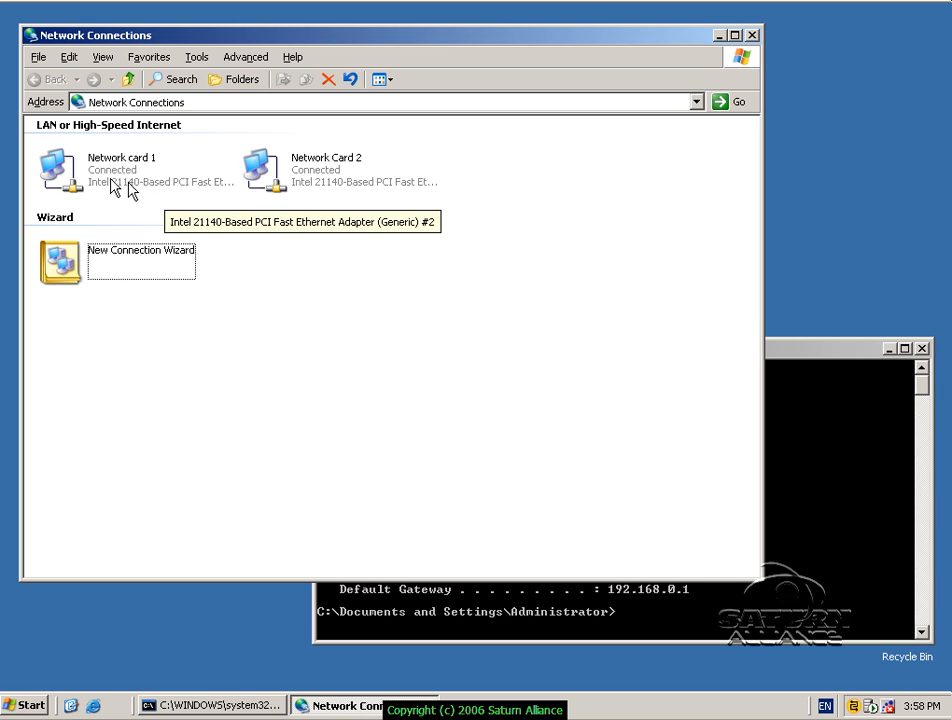
Rename Network card 1 to 'Internal' and Network Card 2 to 'External'.
left_click(120, 170)
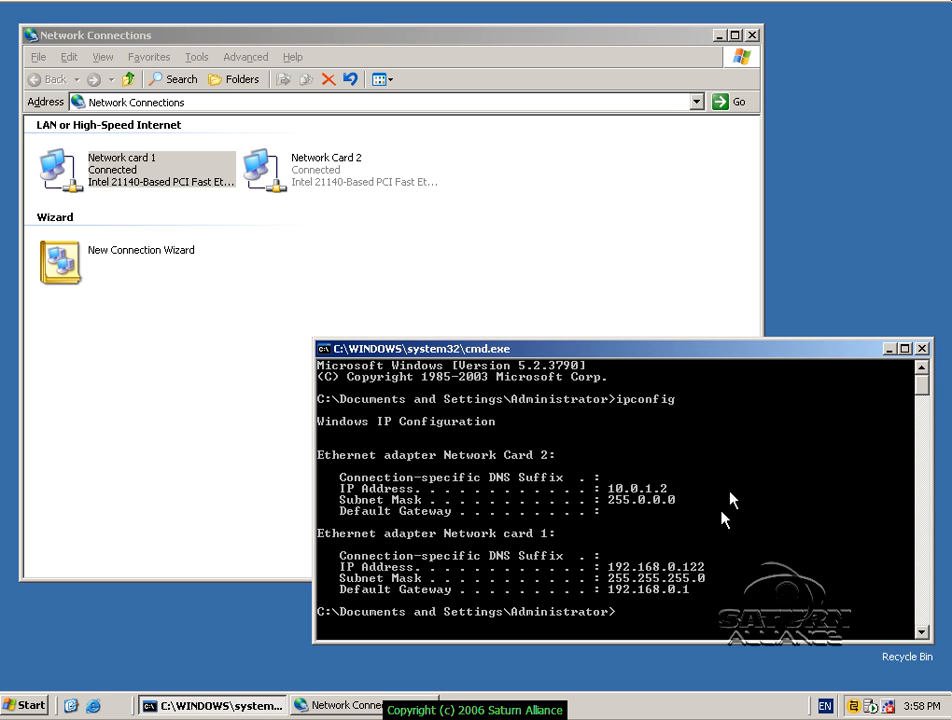
mouse_move(531, 549)
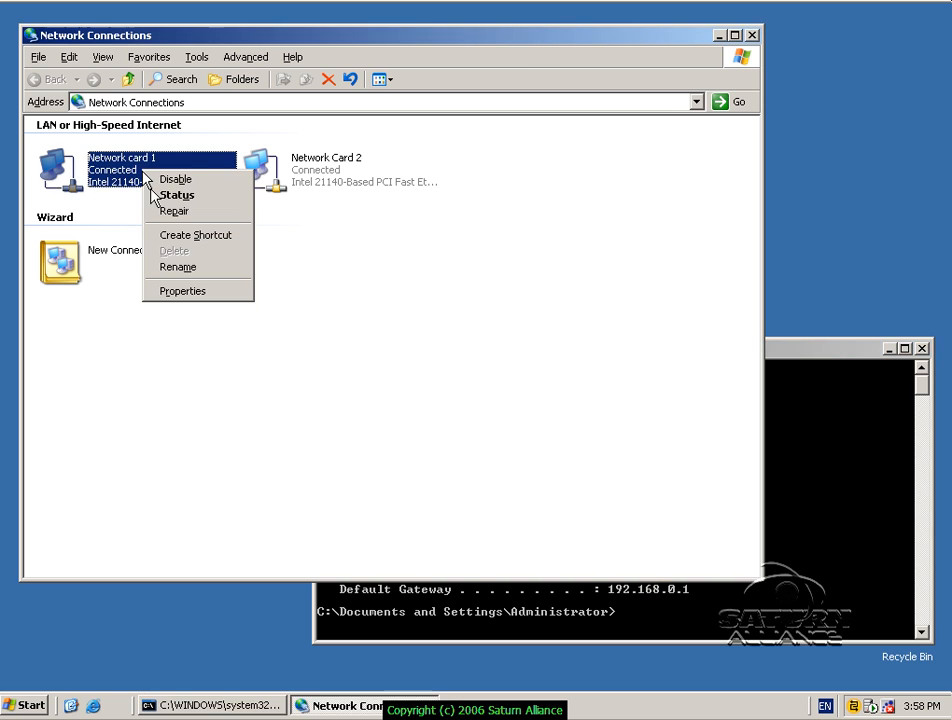
left_click(178, 267)
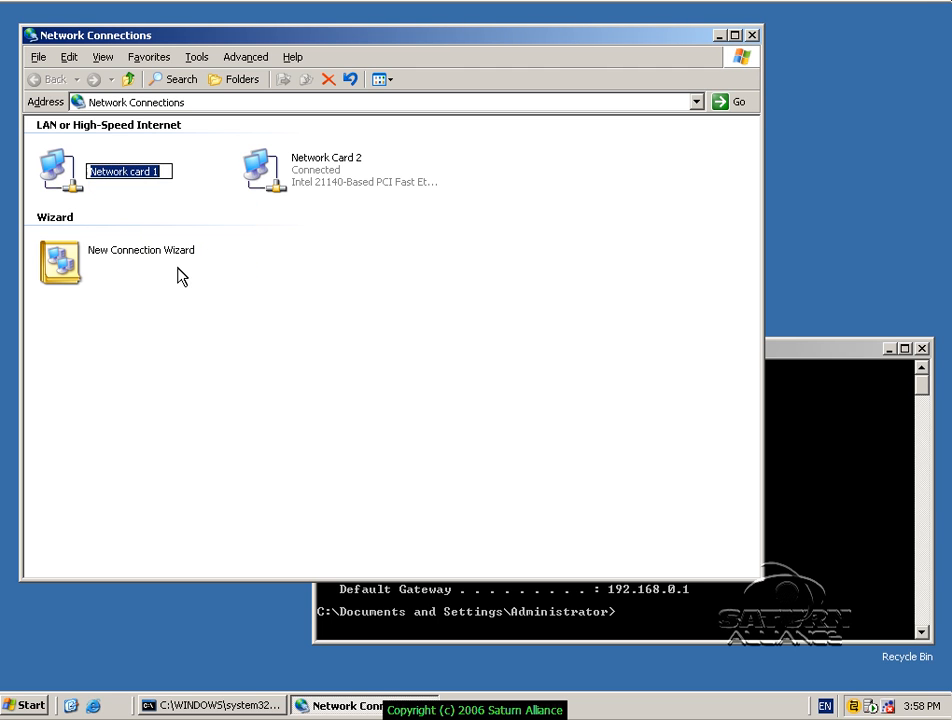
type("Internal")
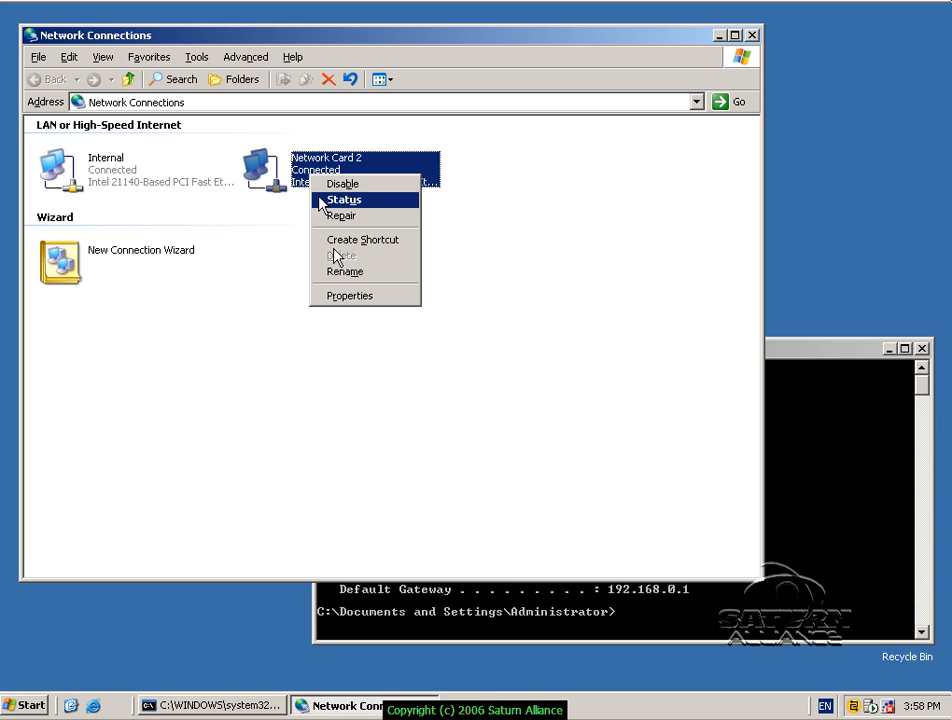
left_click(344, 272)
type("External")
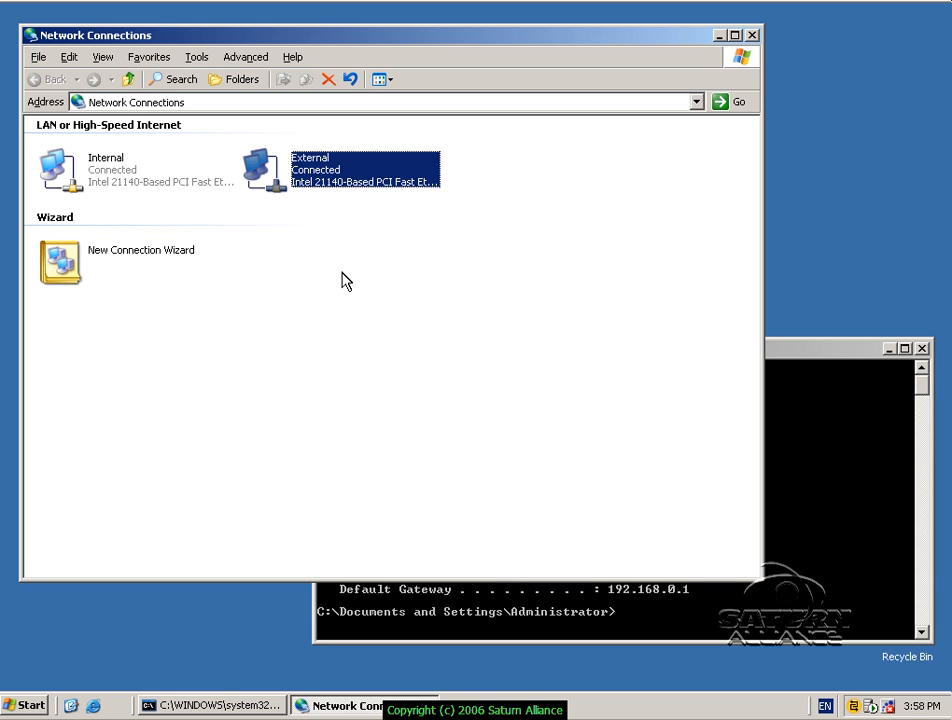
mouse_move(113, 178)
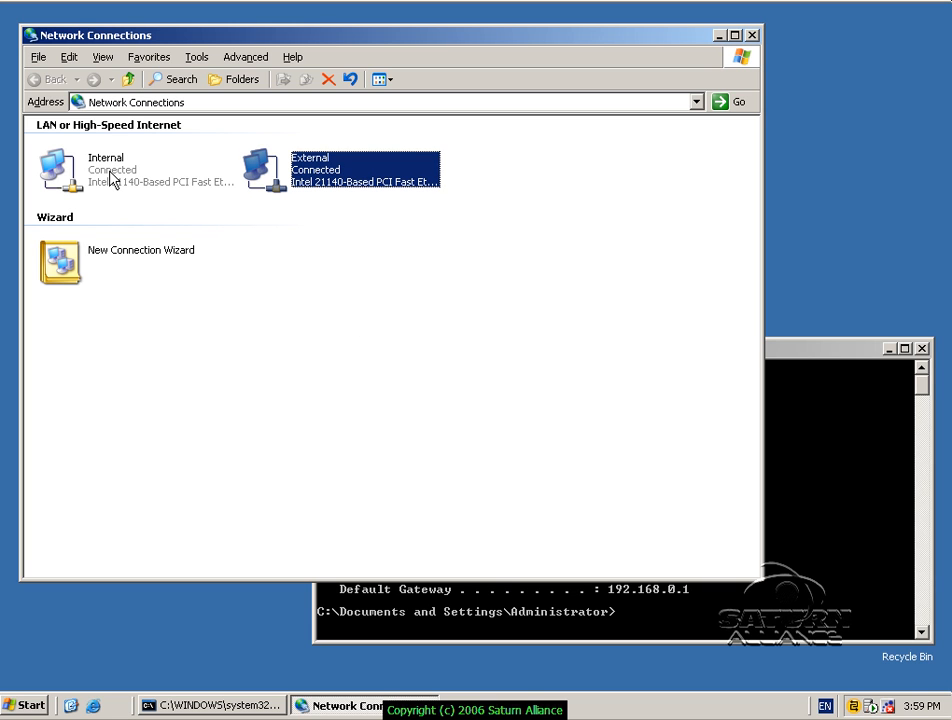
In Internal's properties, enable the notification-area icon and apply.
right_click(70, 170)
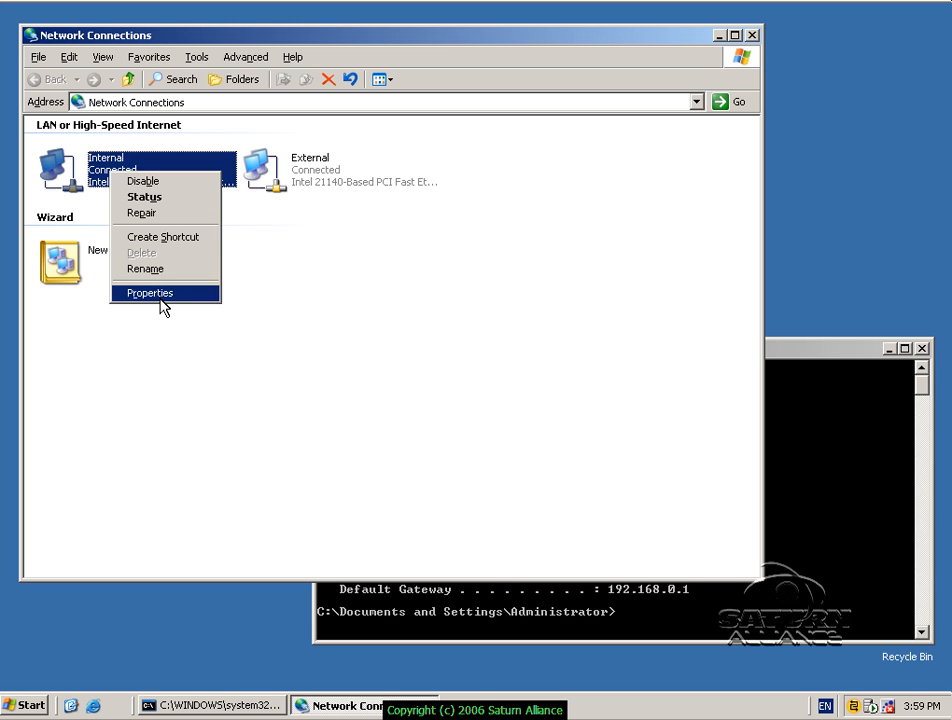
left_click(151, 293)
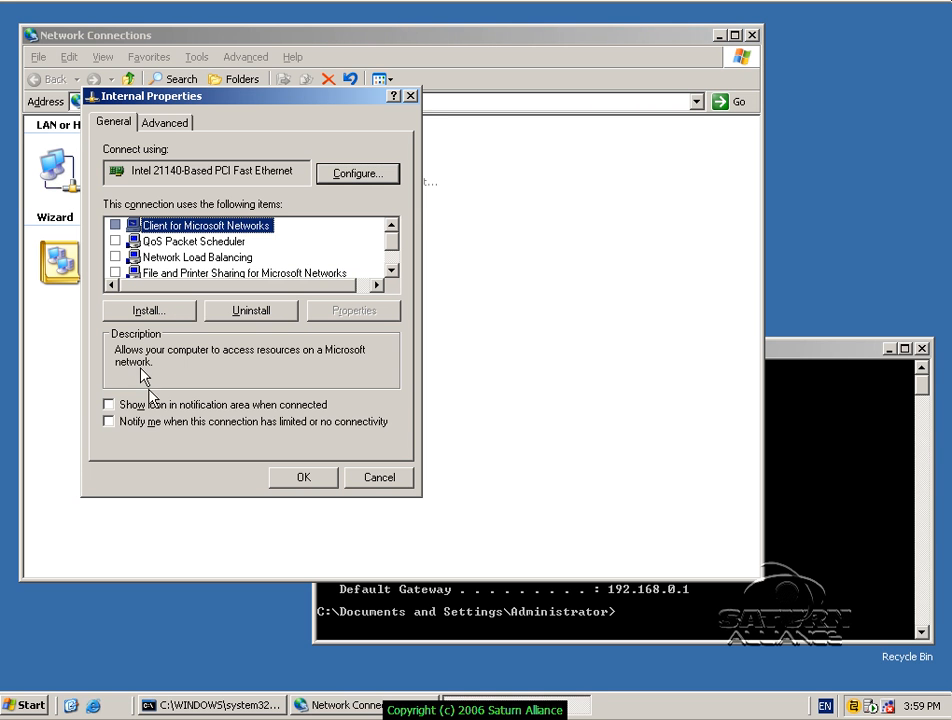
left_click(109, 421)
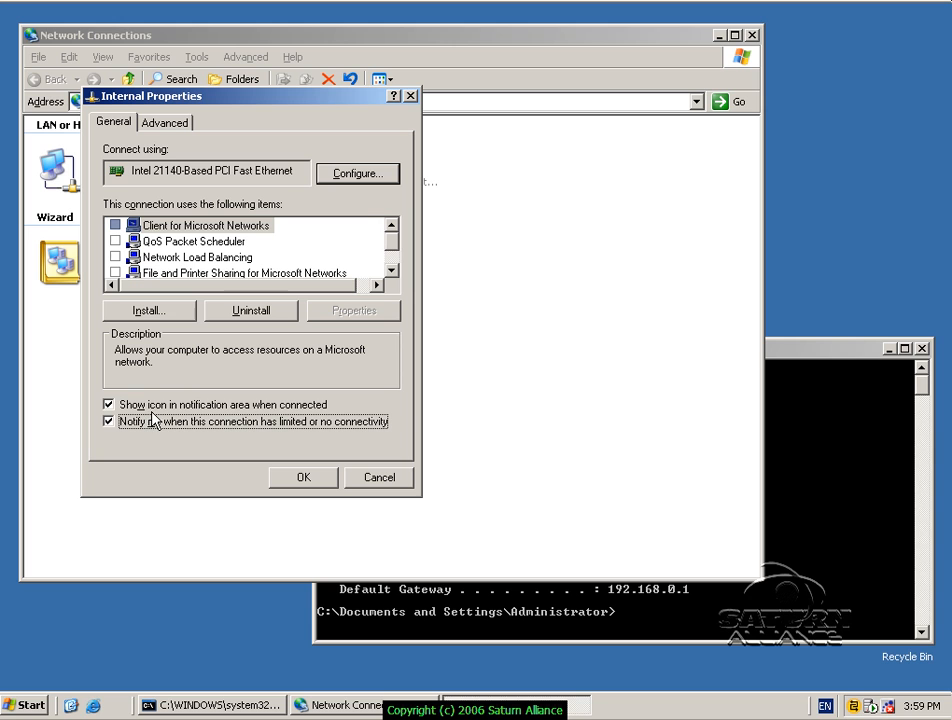
mouse_move(813, 693)
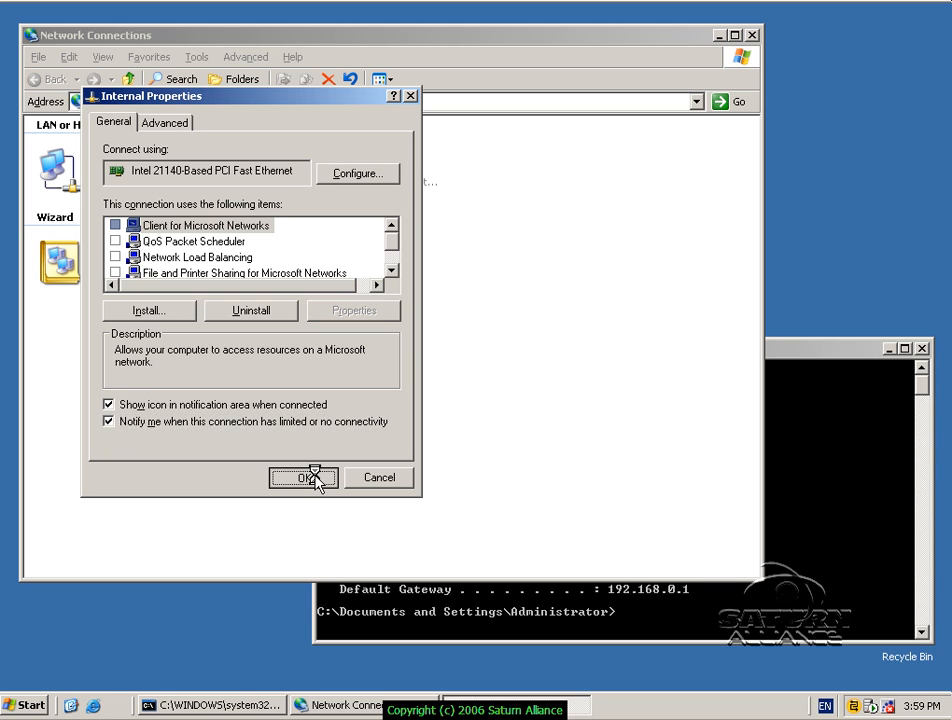
left_click(302, 477)
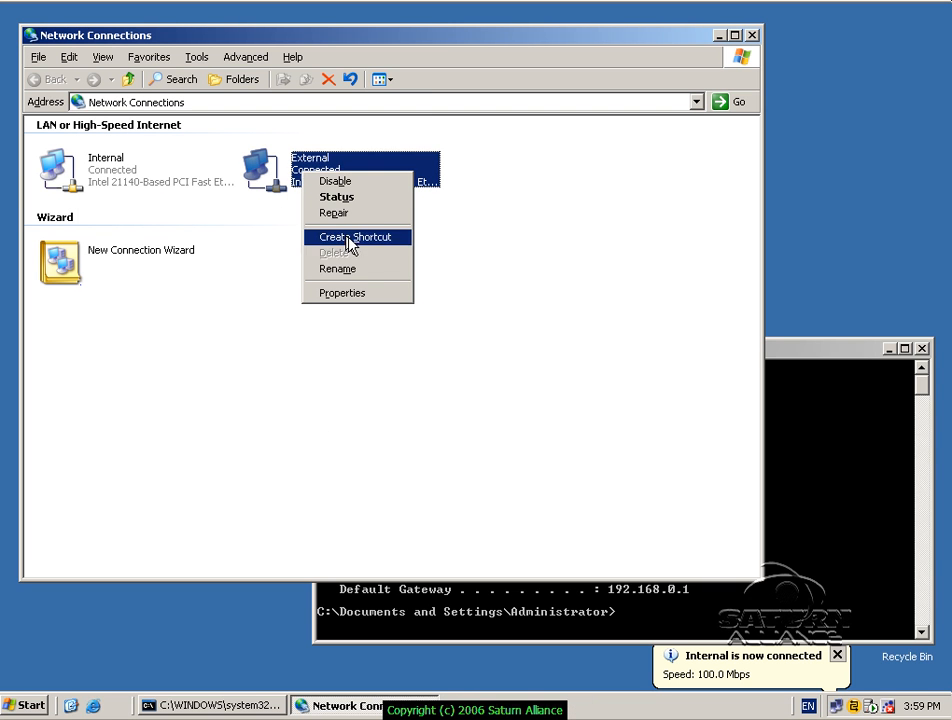
mouse_move(340, 268)
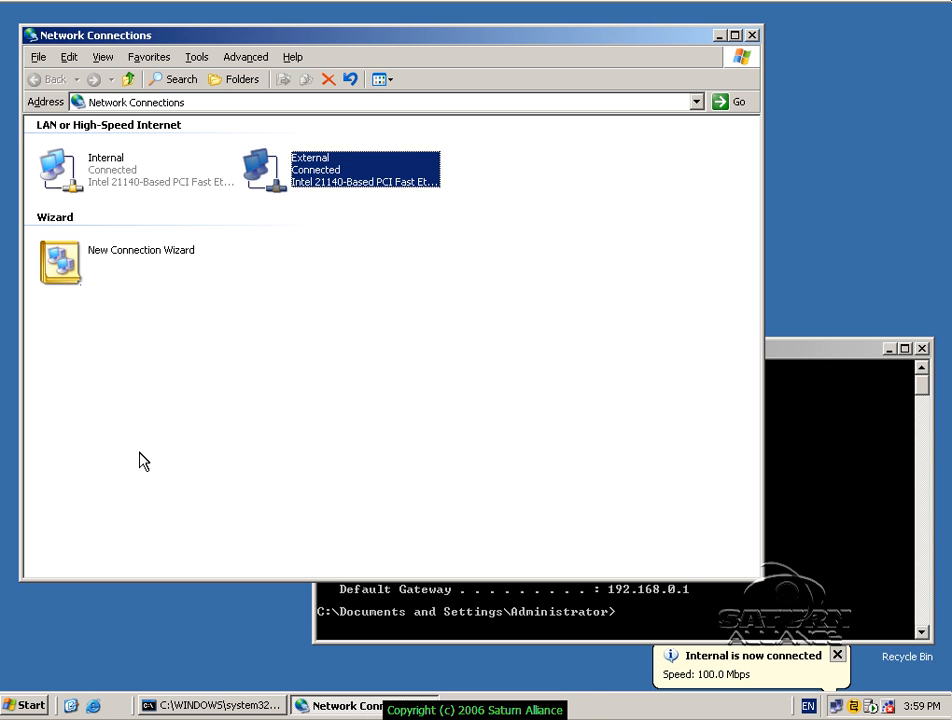
Enable limited-connectivity notification for External, apply, and close Network Connections.
double_click(365, 170)
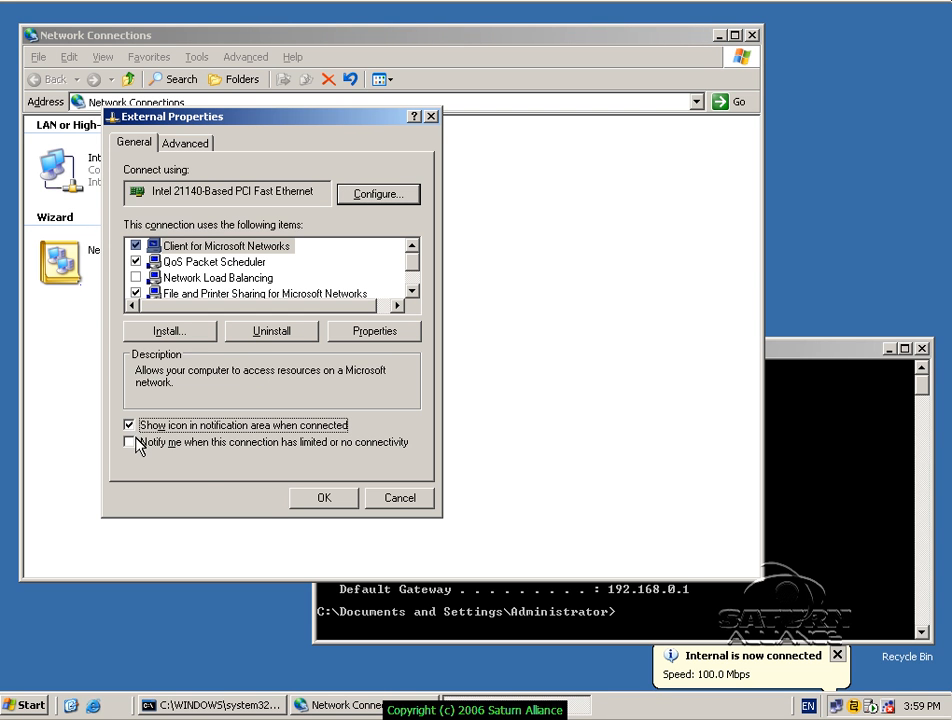
left_click(131, 442)
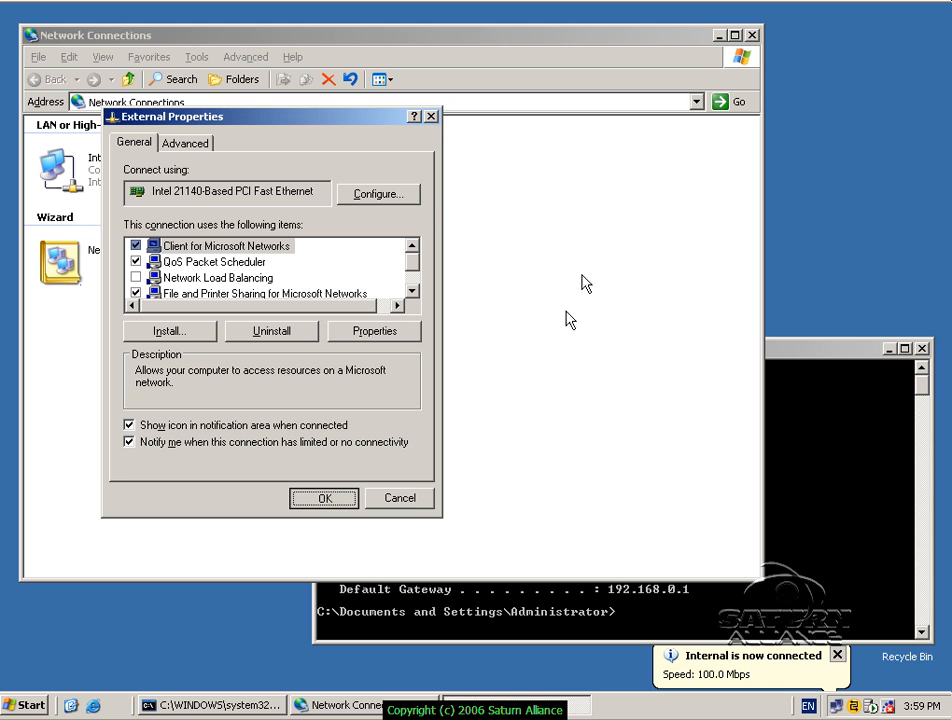
left_click(399, 497)
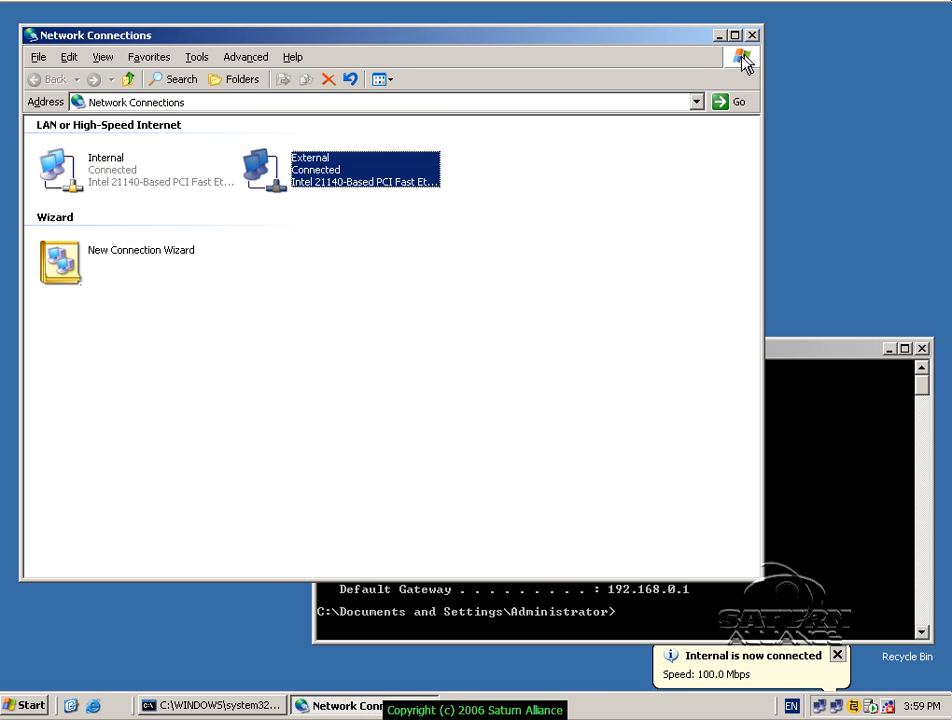
left_click(752, 34)
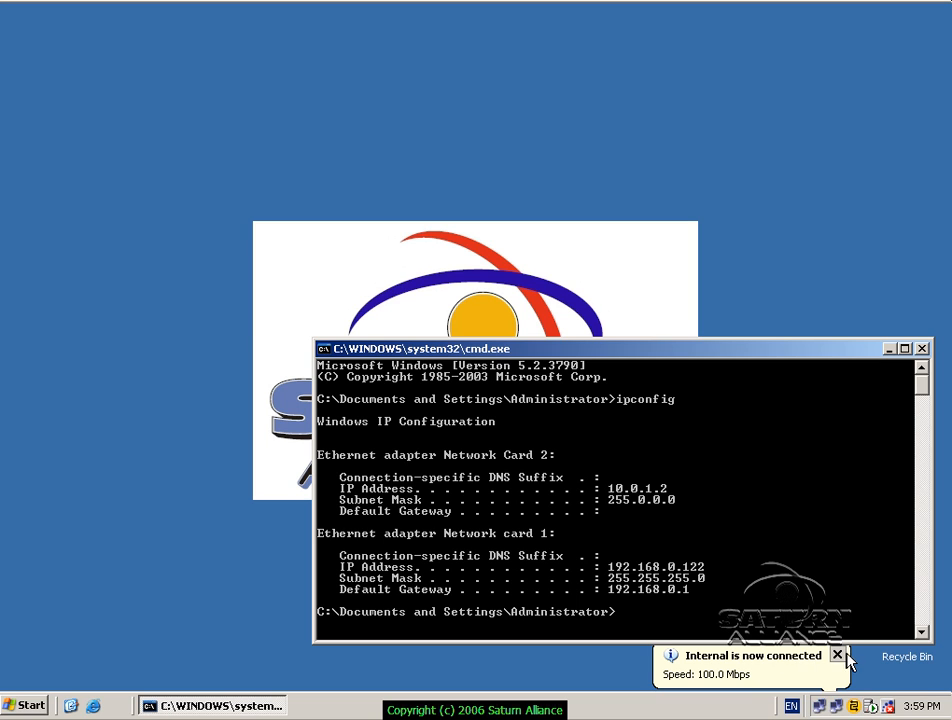
Dismiss the 'Internal is now connected' balloon and open Internal's tray menu.
left_click(837, 654)
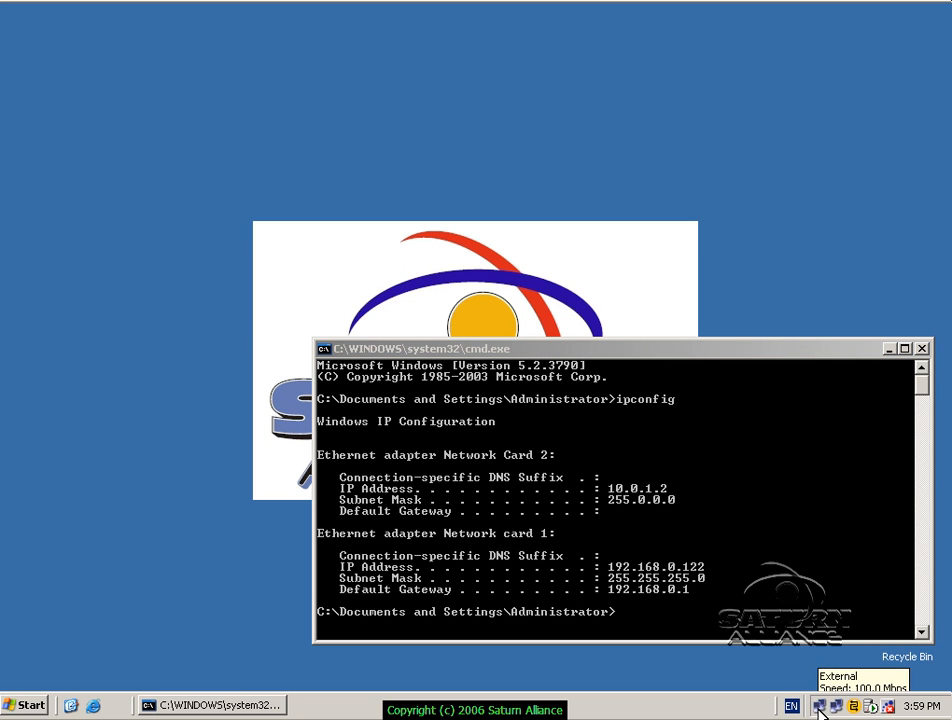
mouse_move(836, 706)
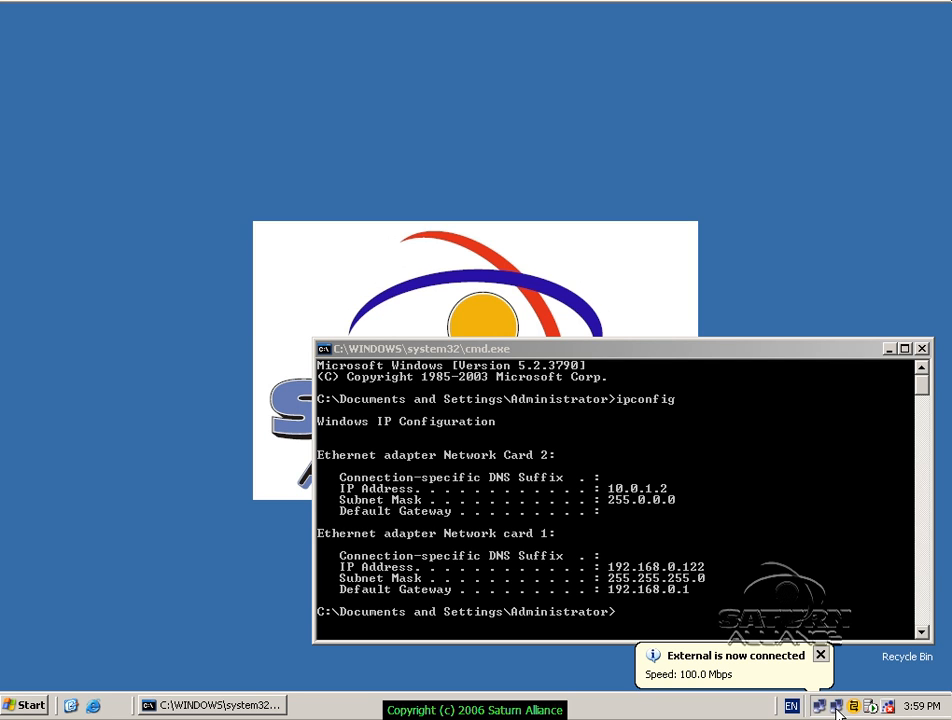
mouse_move(752, 680)
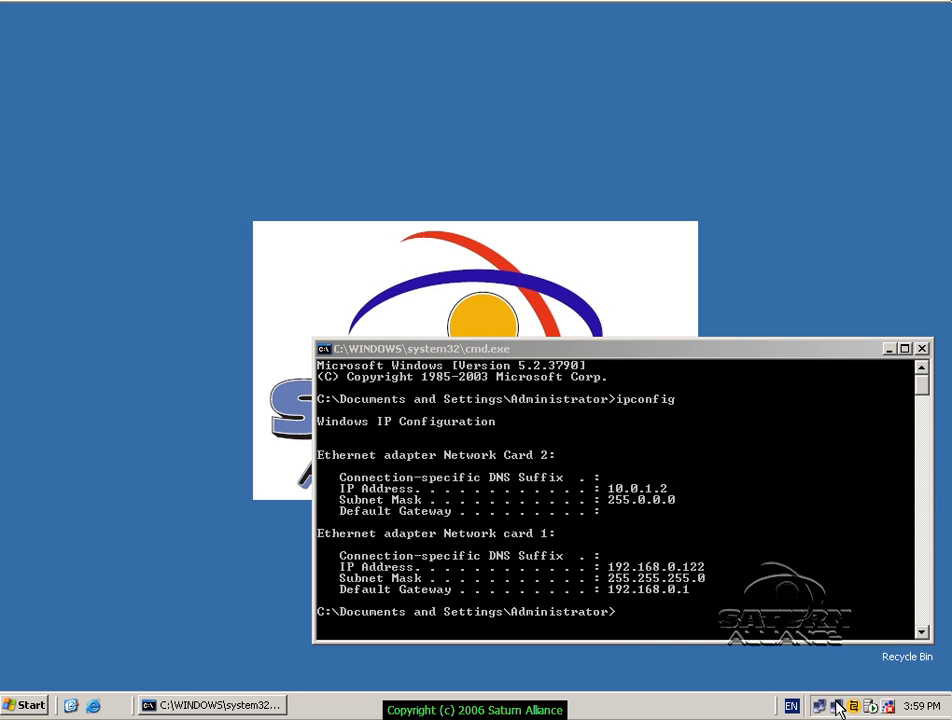
mouse_move(842, 706)
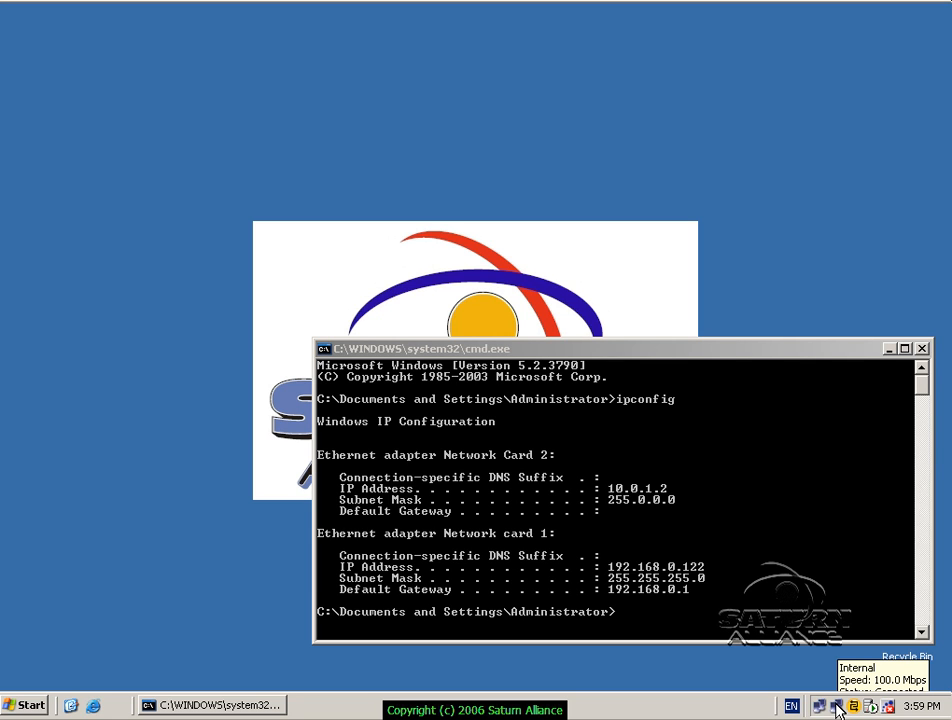
right_click(837, 706)
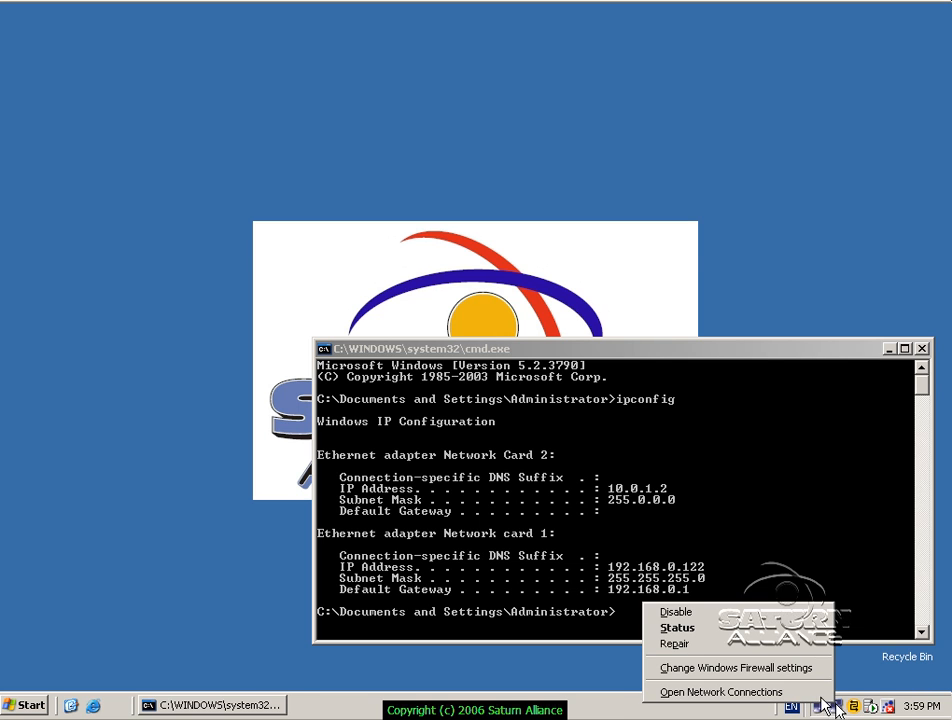
Reopen Network Connections from the tray menu and view External's status (Connected, 100.0 Mbps).
left_click(720, 691)
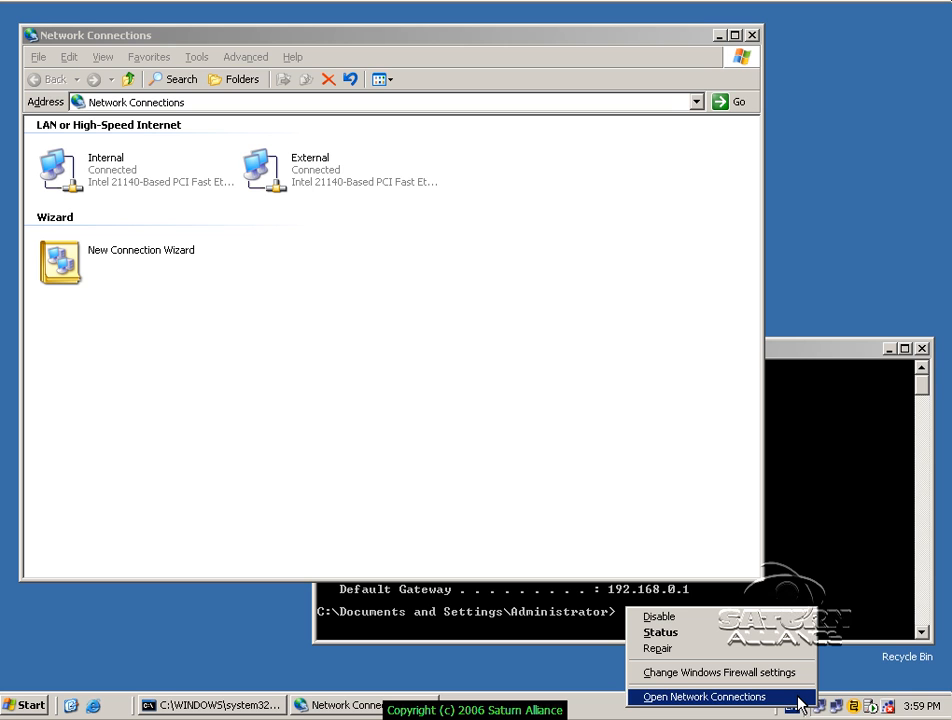
left_click(704, 697)
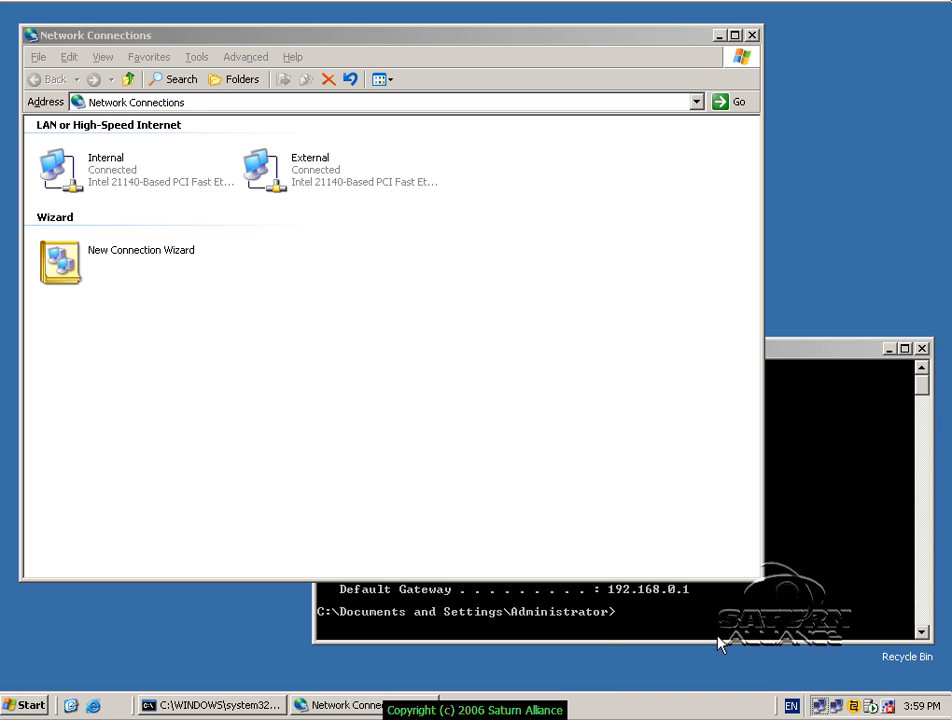
double_click(258, 168)
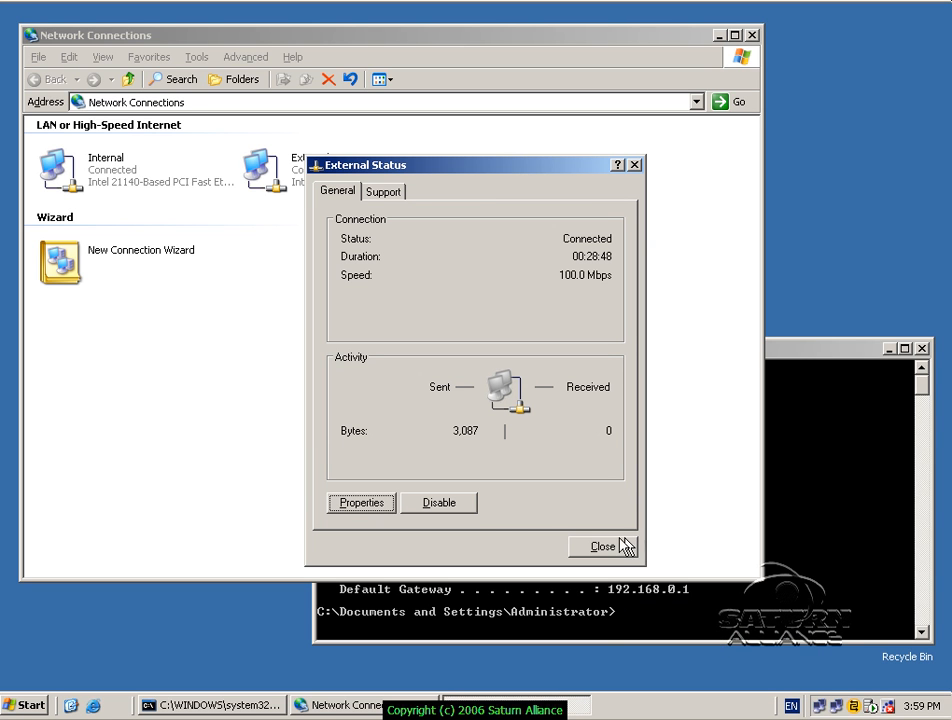